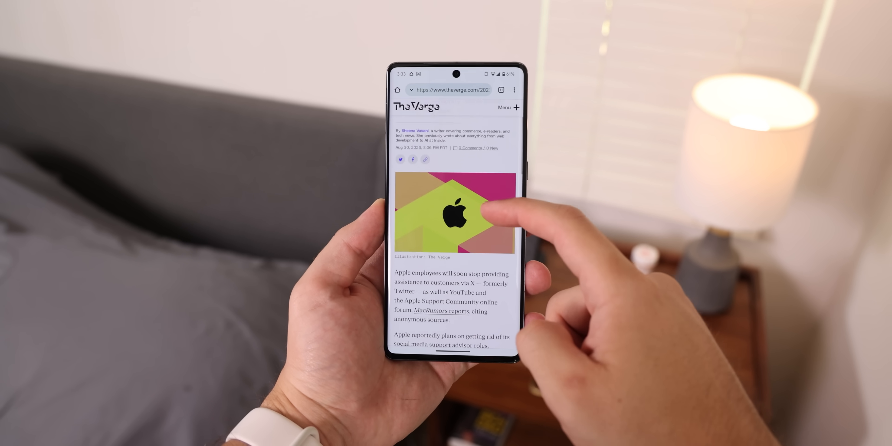
Jump from the Verge article's header to the page footer in Chrome using the scroll shortcut.
scroll(up, 3)
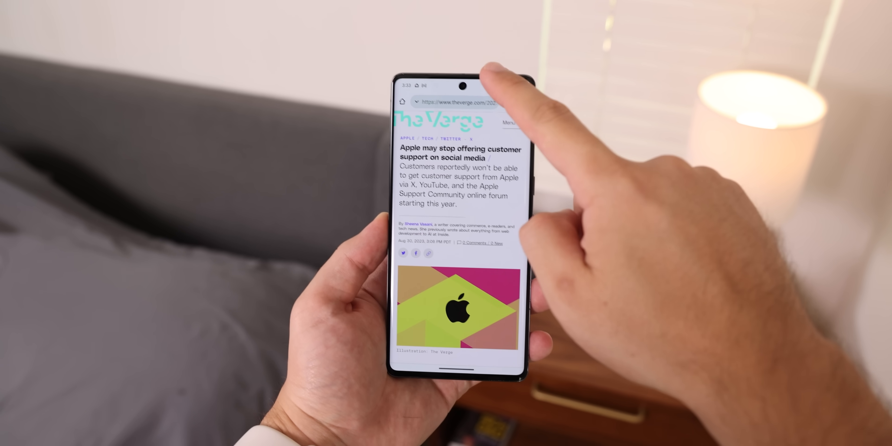
scroll(down, 3)
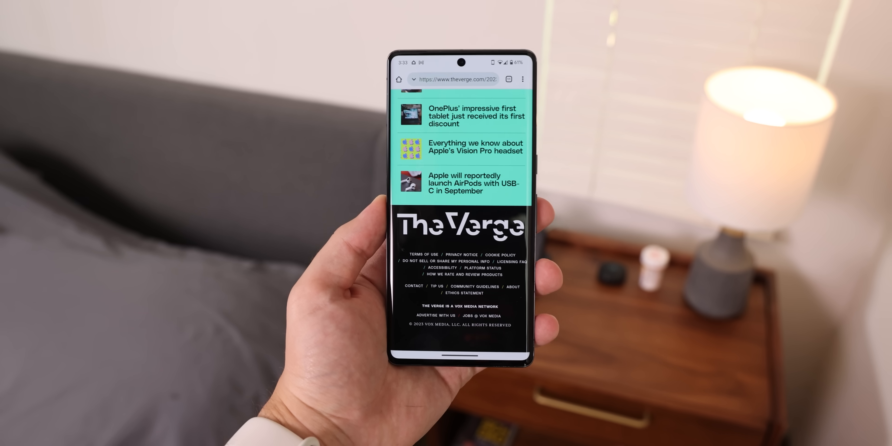
click(463, 182)
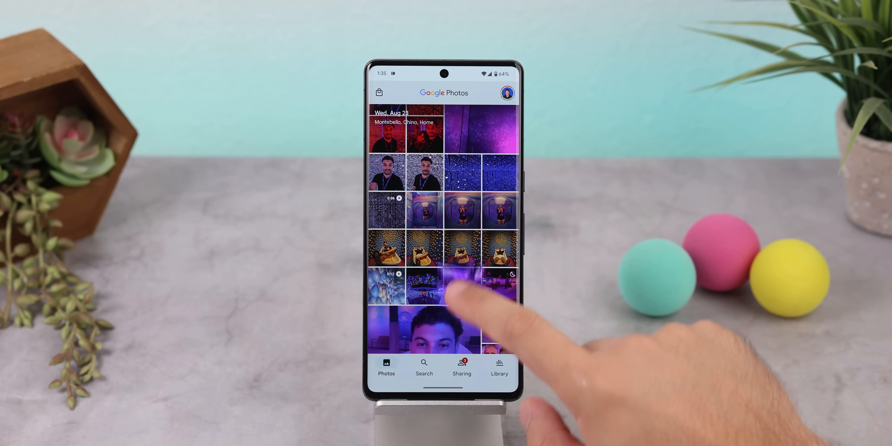
Share a video to FFShare and reach its FFmpeg compression preset settings.
click(443, 285)
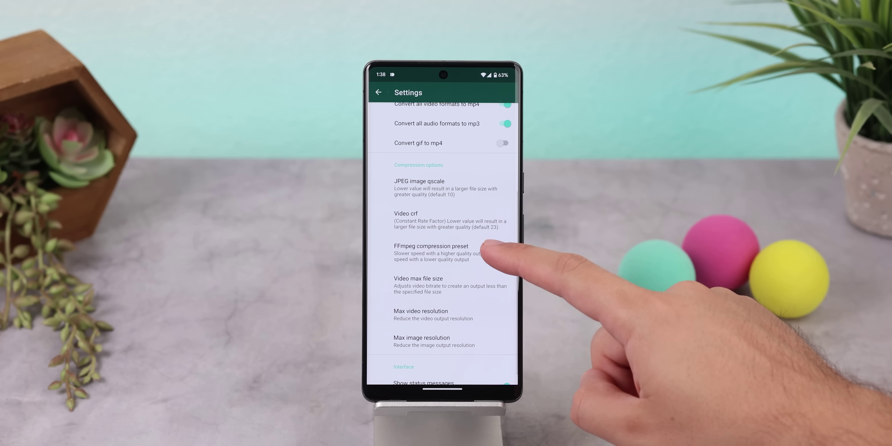
click(418, 285)
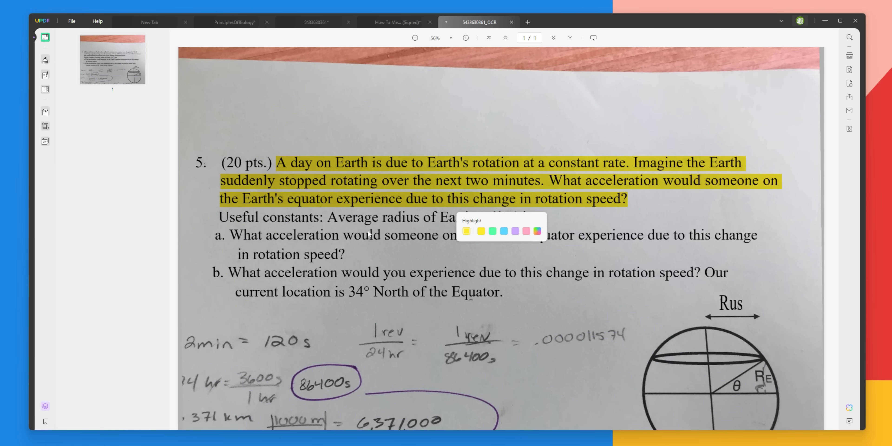
Highlight the physics question, summarize the Ribosomes paragraph with UPDF AI and generate its Spanish translation.
click(233, 21)
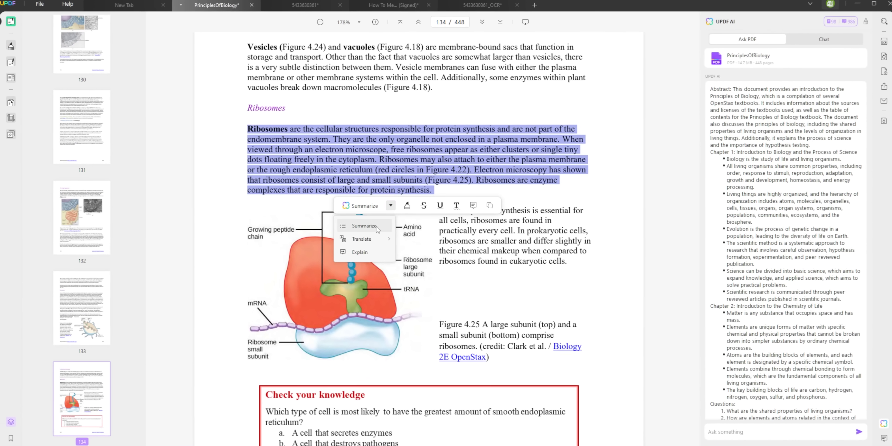
click(365, 225)
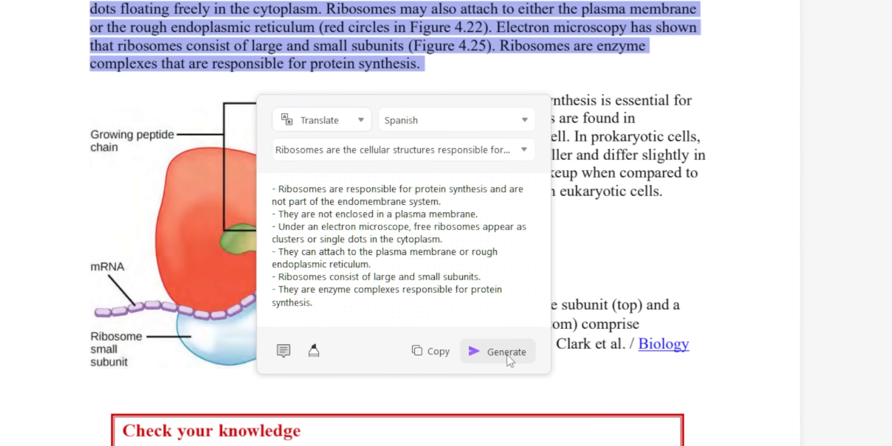
click(497, 351)
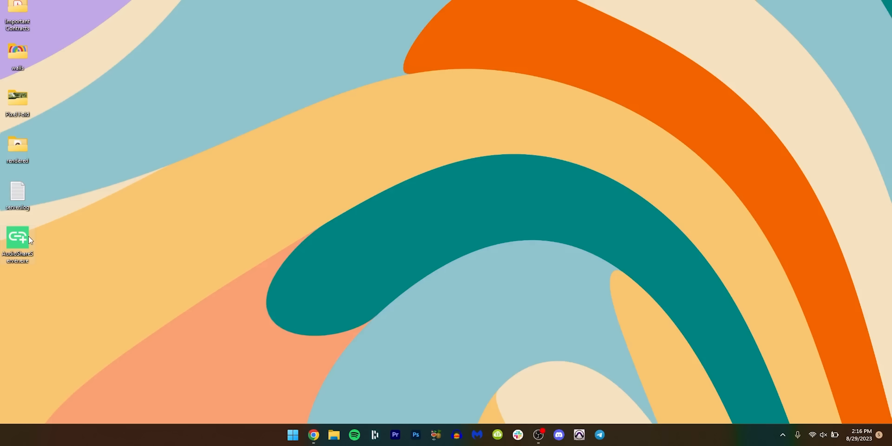
Launch AudioShareServer.exe and enter host 192.168.86.31, port 65530 in the phone app.
double_click(17, 239)
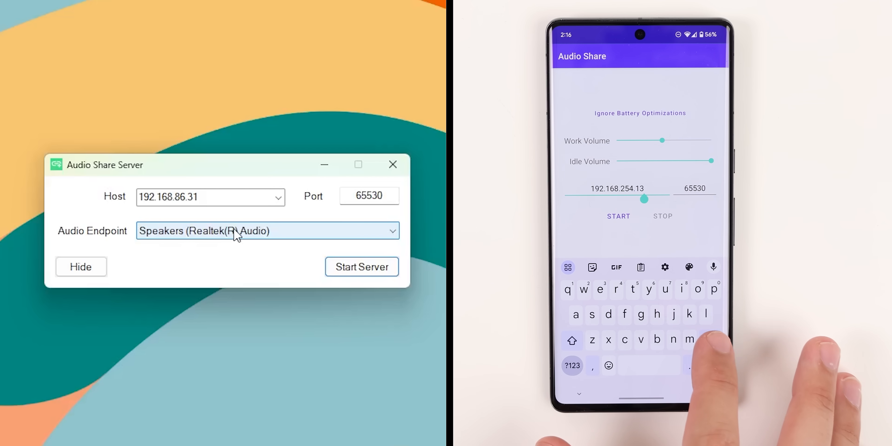
click(572, 365)
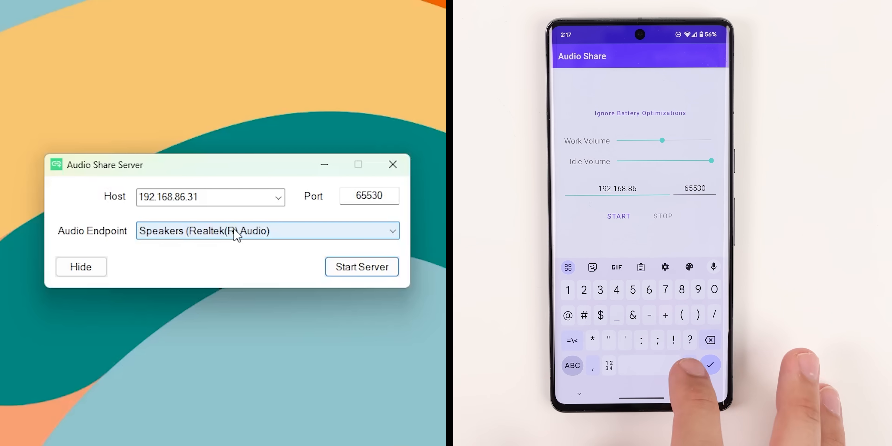
click(709, 365)
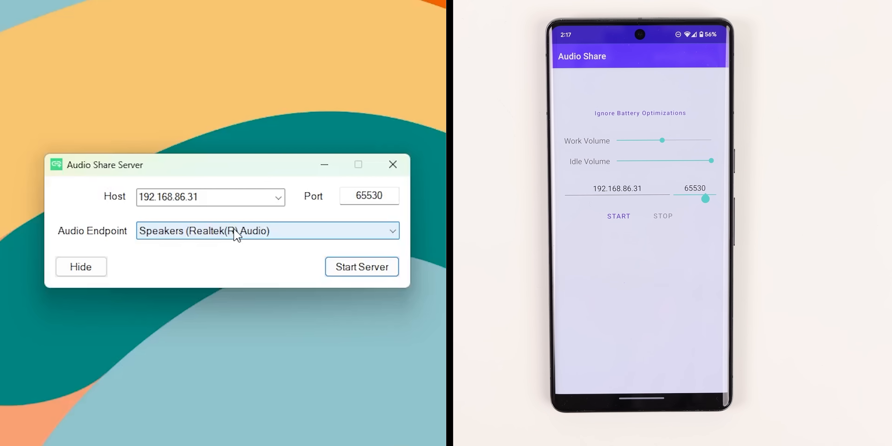
click(362, 266)
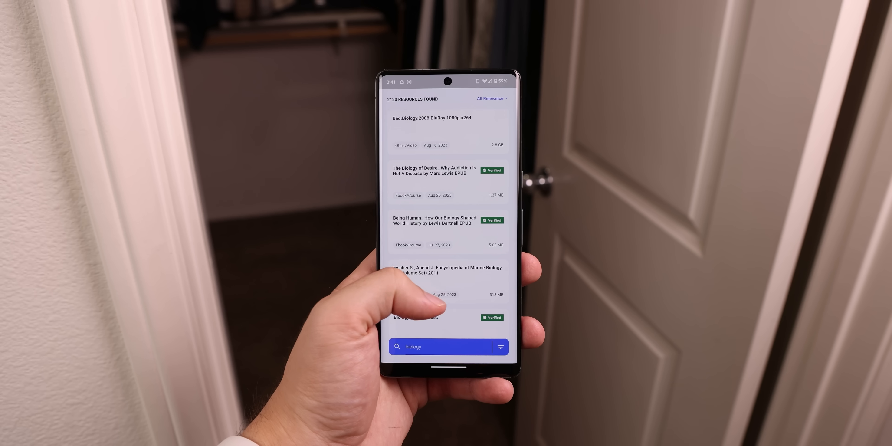
Long-press Biology For Dummies to show Copy Link, Share Link and Open Downloader.
scroll(up, 3)
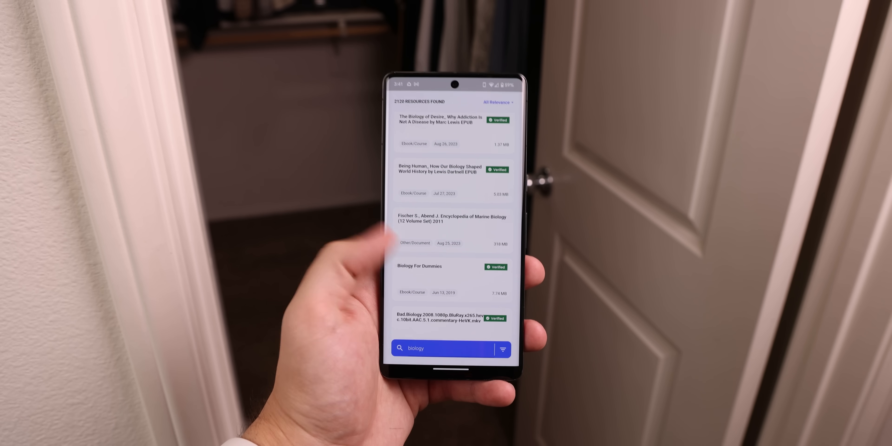
click(452, 279)
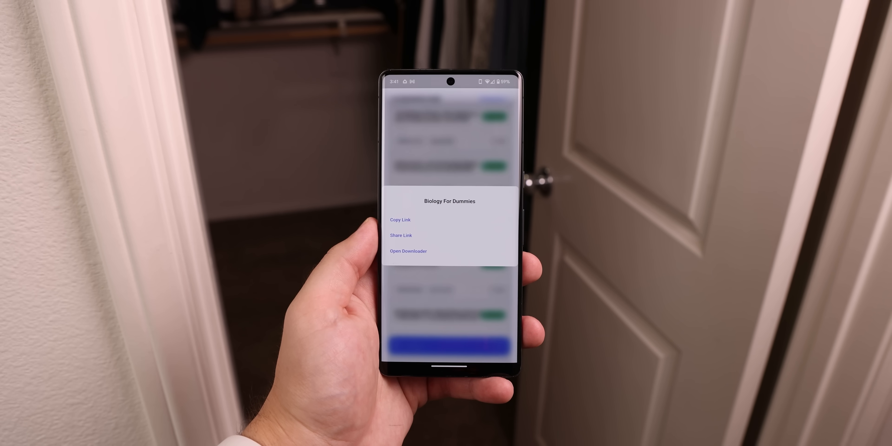
click(408, 251)
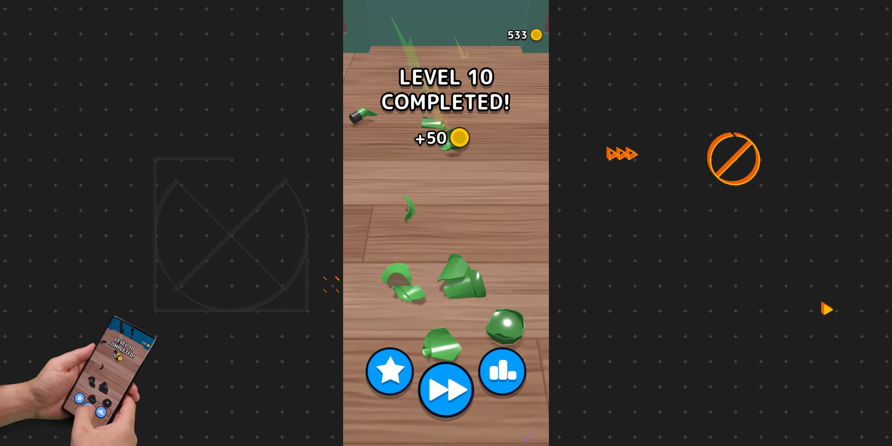
Collect the 50-coin reward for level 10 and fast-forward into level 11.
click(445, 388)
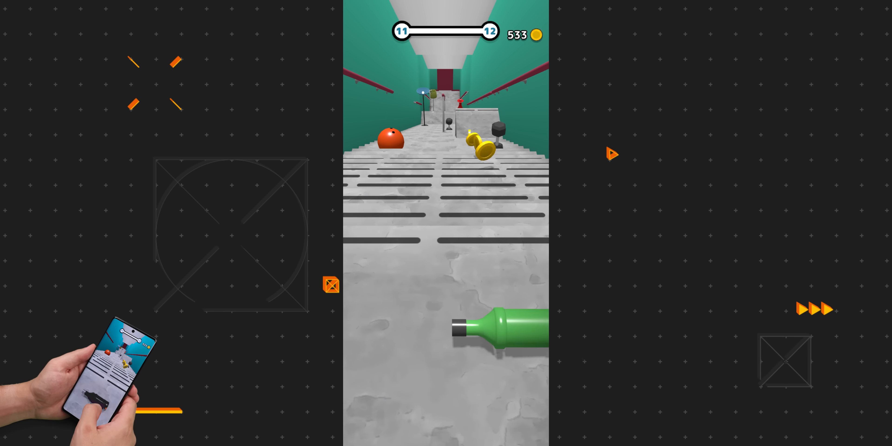